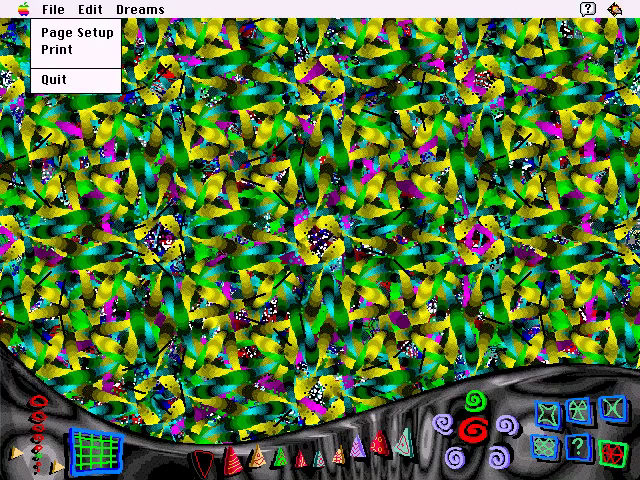
mouse_move(58, 49)
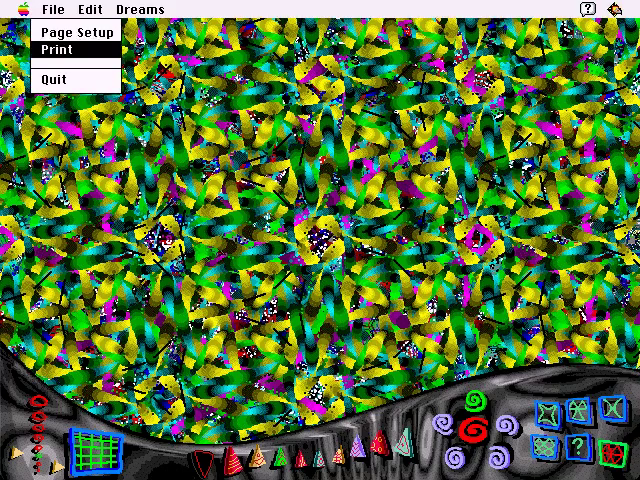